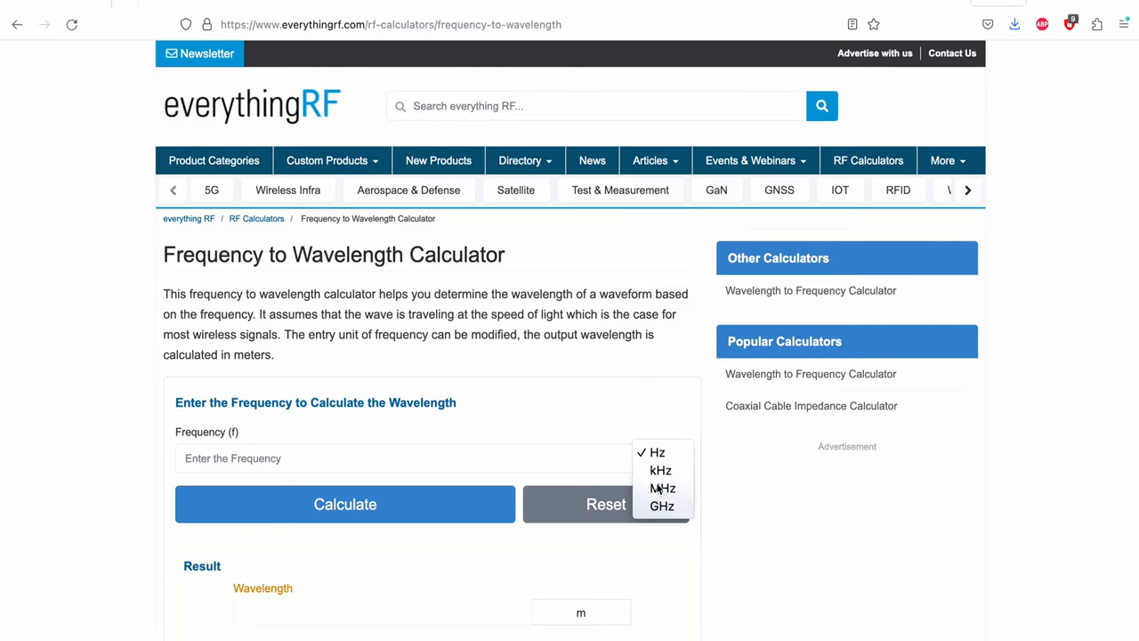
Convert 700 MHz to a wavelength of about 0.428 m.
click(662, 487)
text(700)
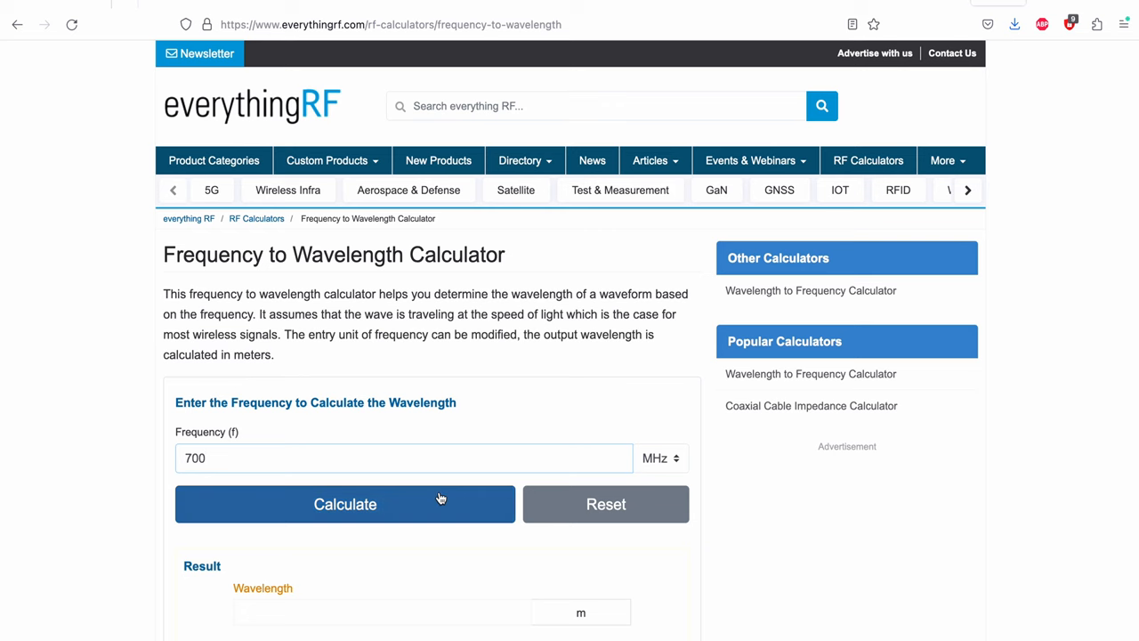
click(346, 504)
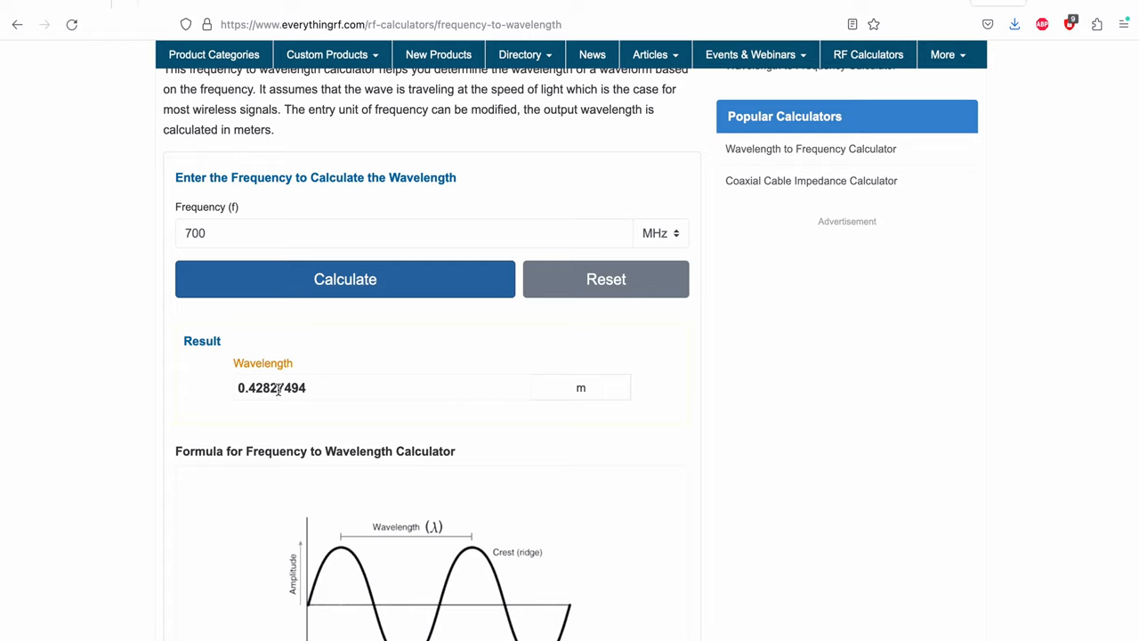
mouse_move(329, 400)
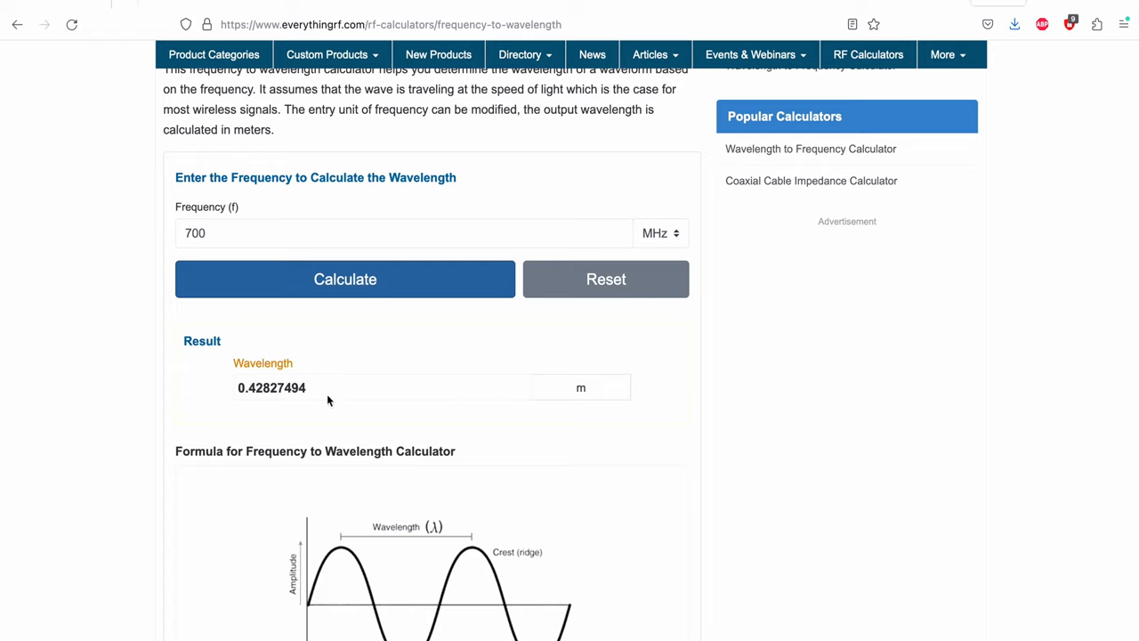
mouse_move(251, 388)
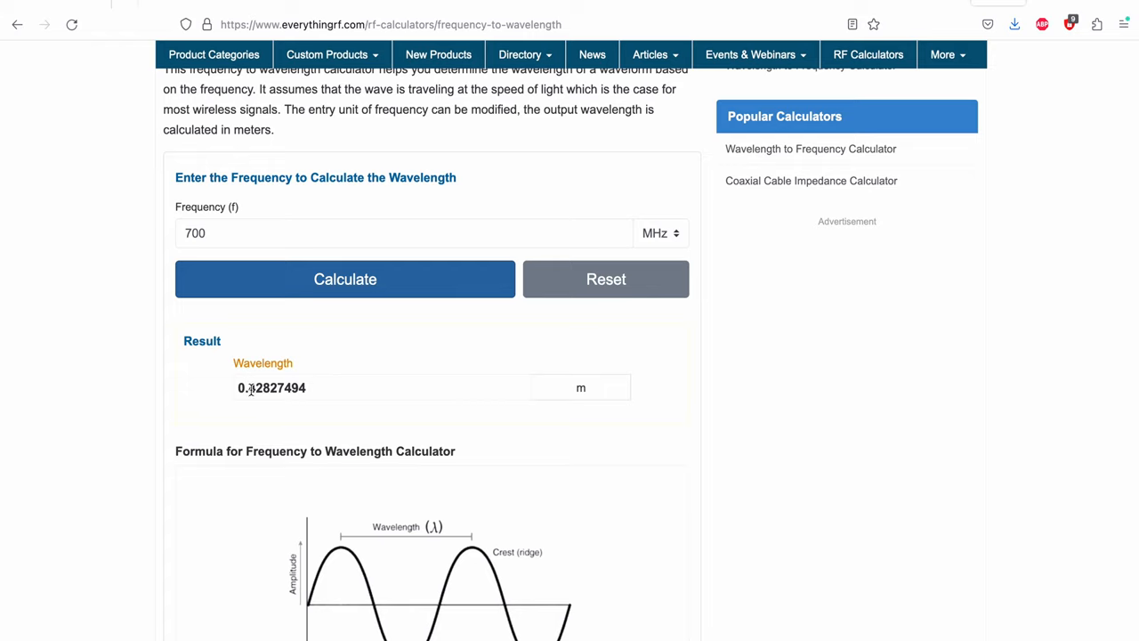